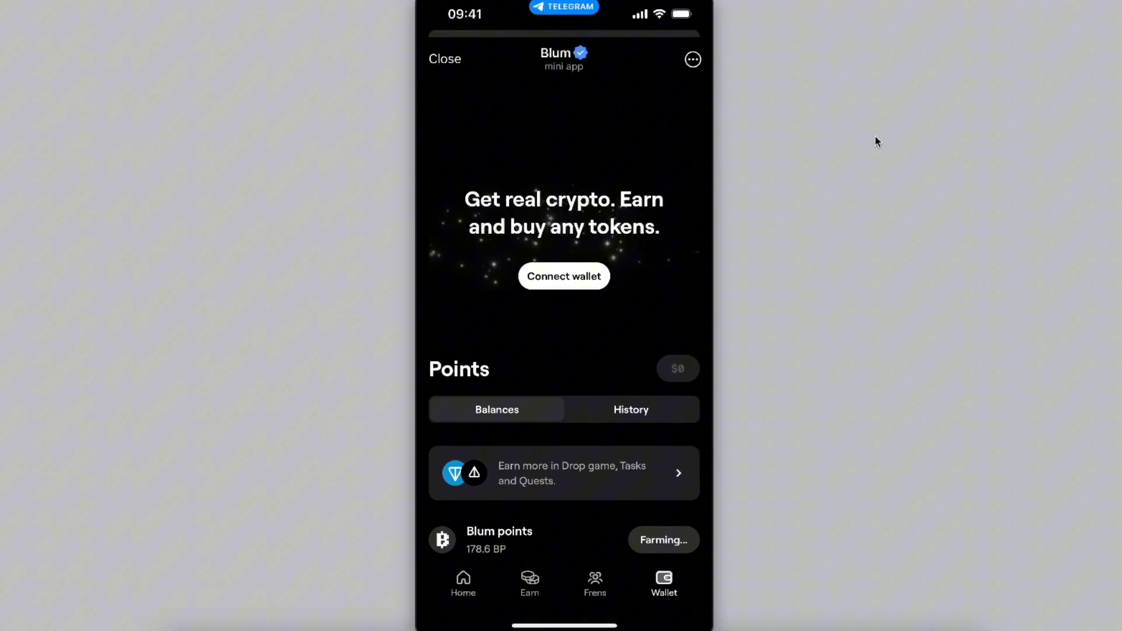
- Start Connect wallet on the Wallet tab and show all supported TON wallets
{"action": "left_click", "coordinate": [563, 276]}
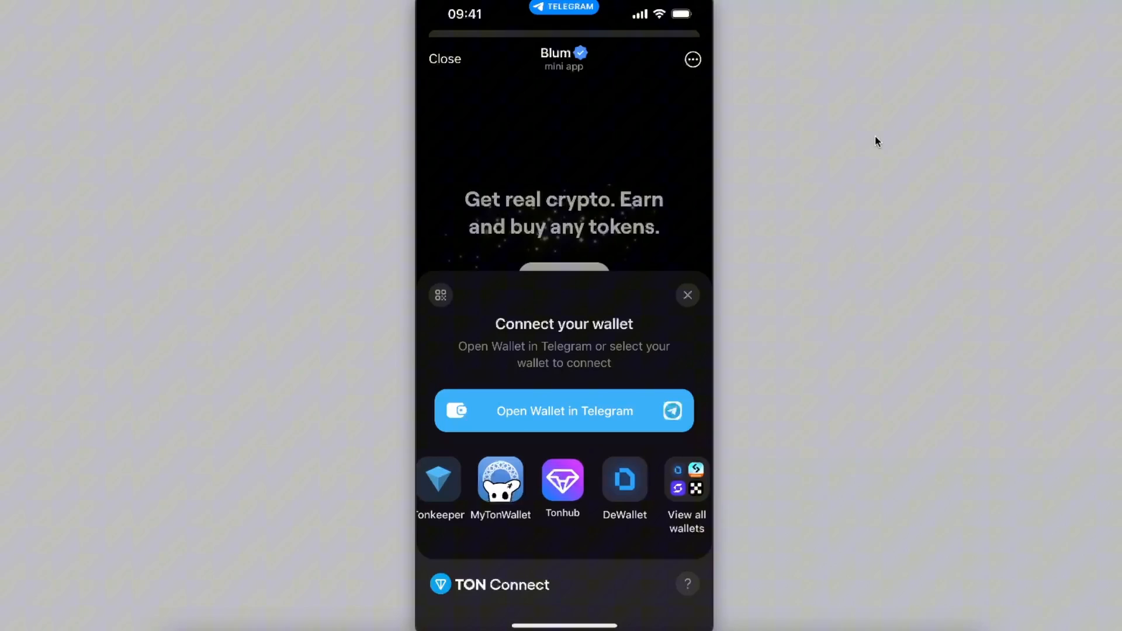
{"action": "left_click", "coordinate": [685, 487]}
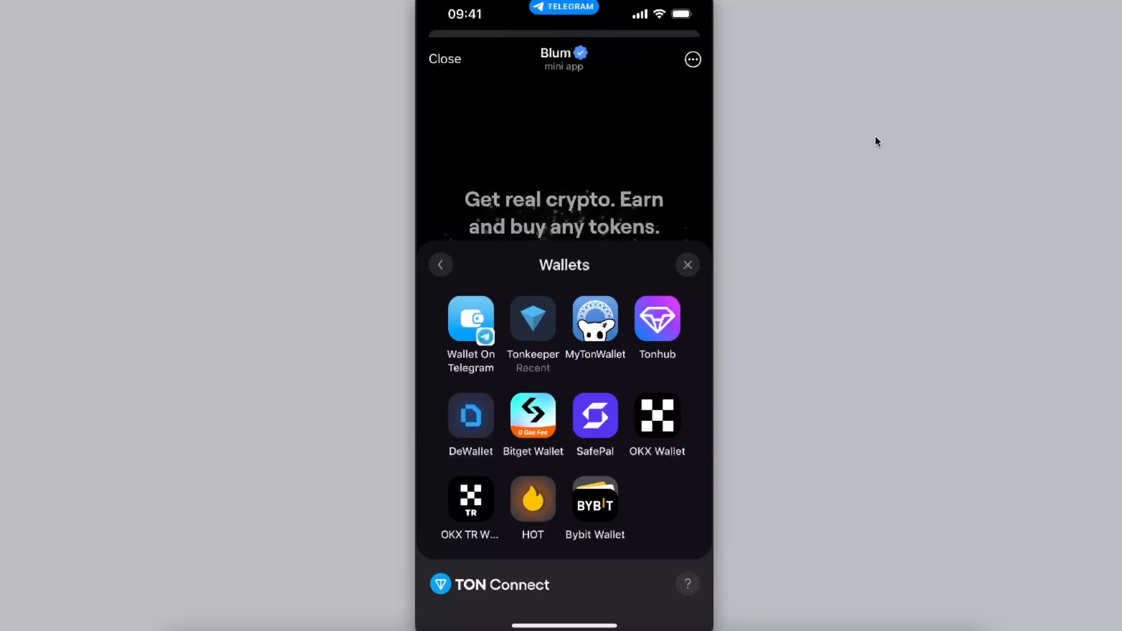
- Choose Tonkeeper from the wallets list to bring up its Open link confirmation
{"action": "left_click", "coordinate": [533, 317]}
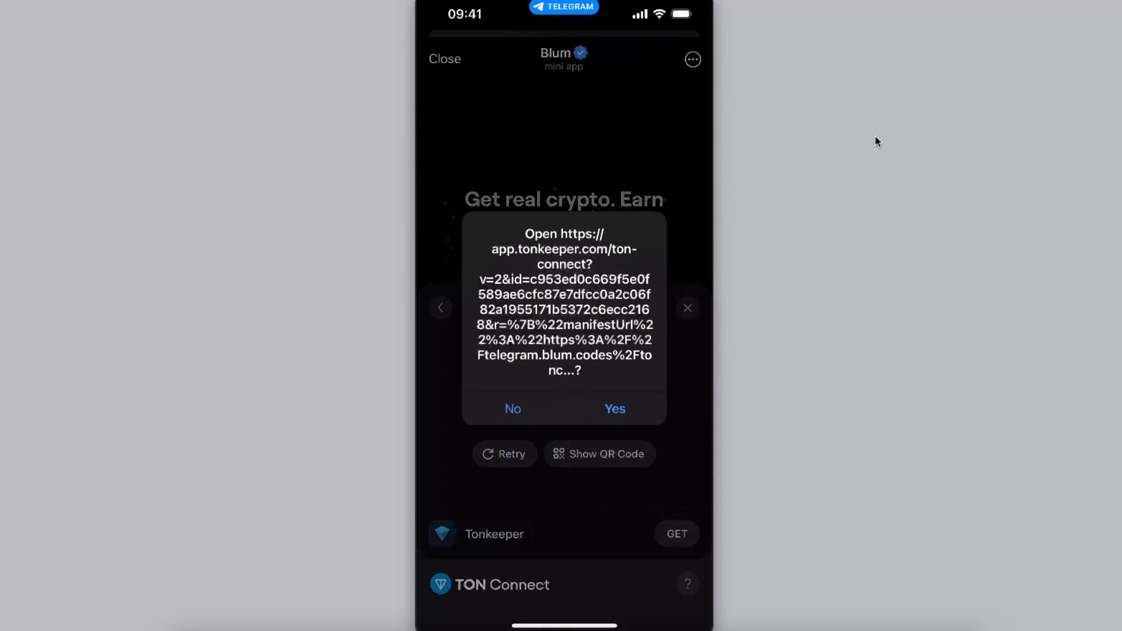
- Open the link in Tonkeeper and approve the connection to telegram.blum.codes
{"action": "left_click", "coordinate": [613, 409]}
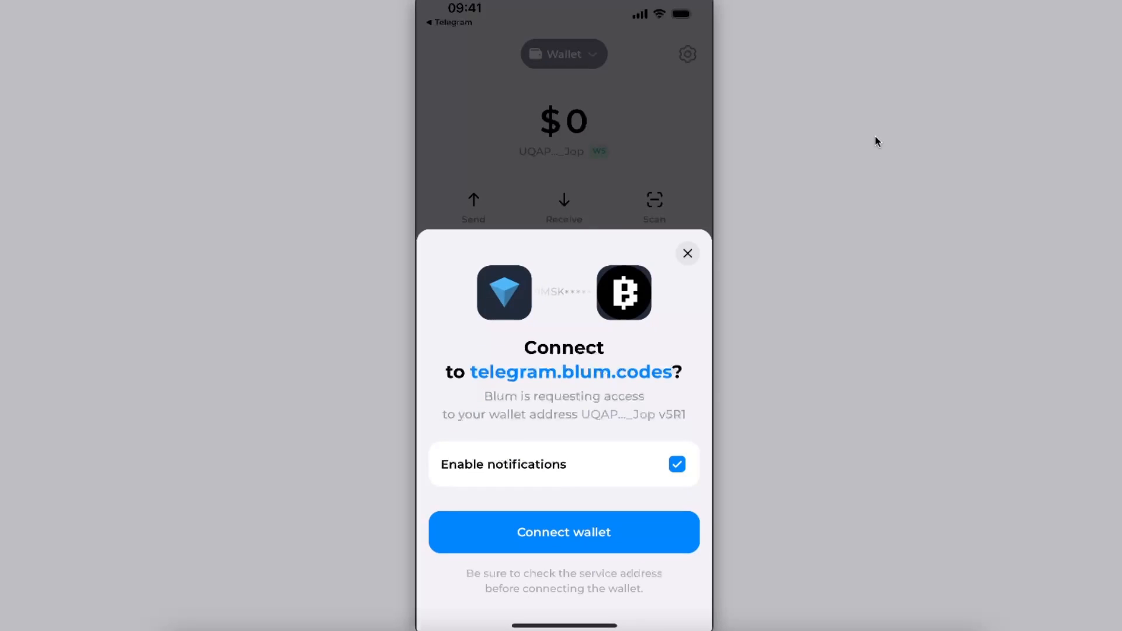
{"action": "left_click", "coordinate": [563, 532]}
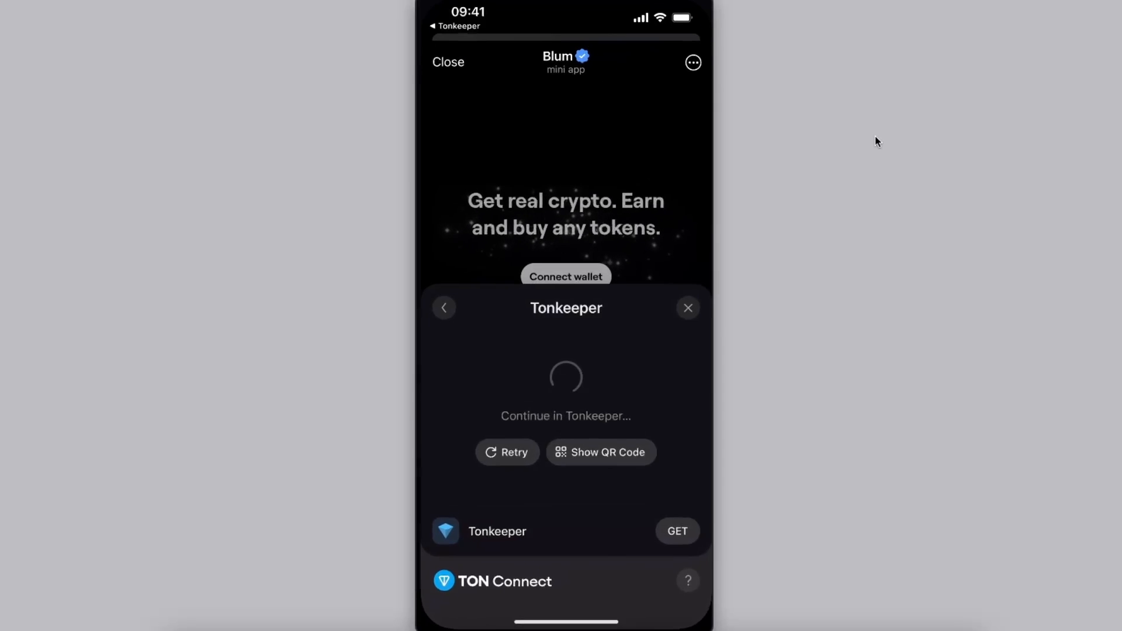